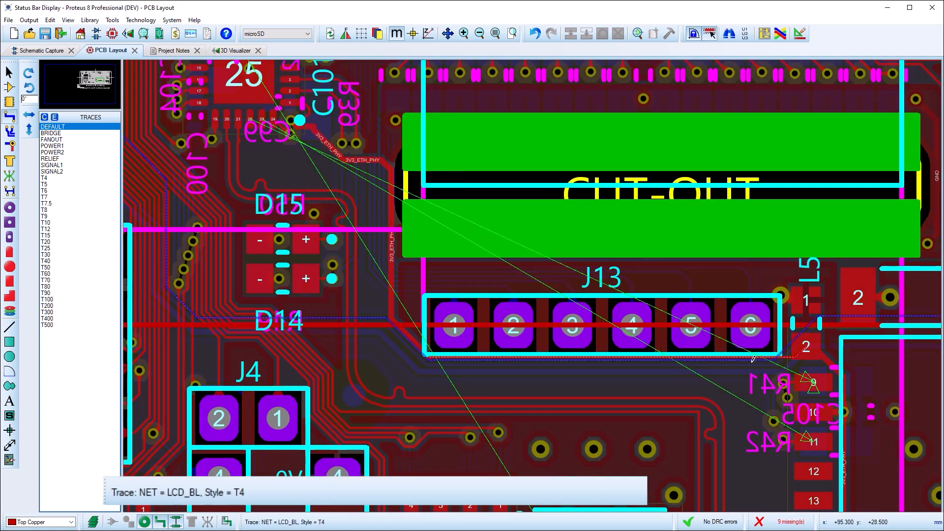
mouse_move(547, 311)
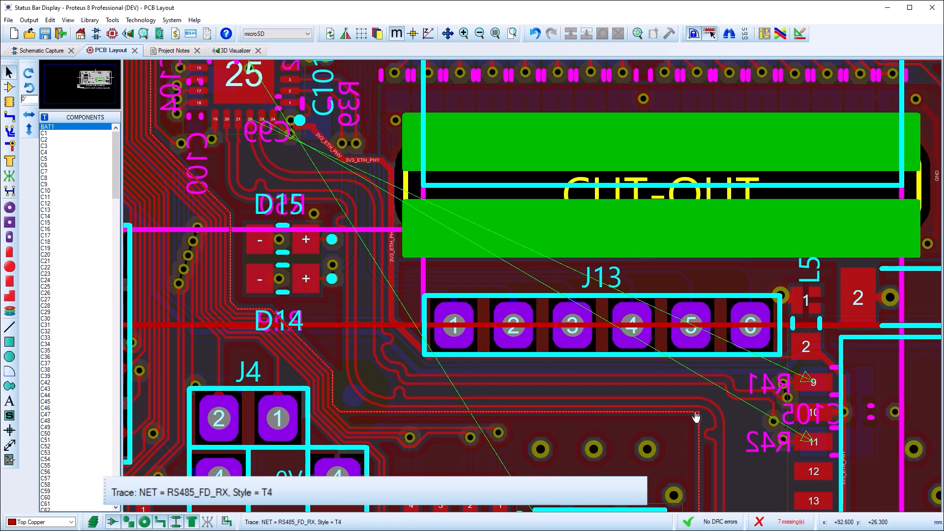
- Tag the RS485_FD_RX trace to report its net, etch length and total length
left_click(696, 415)
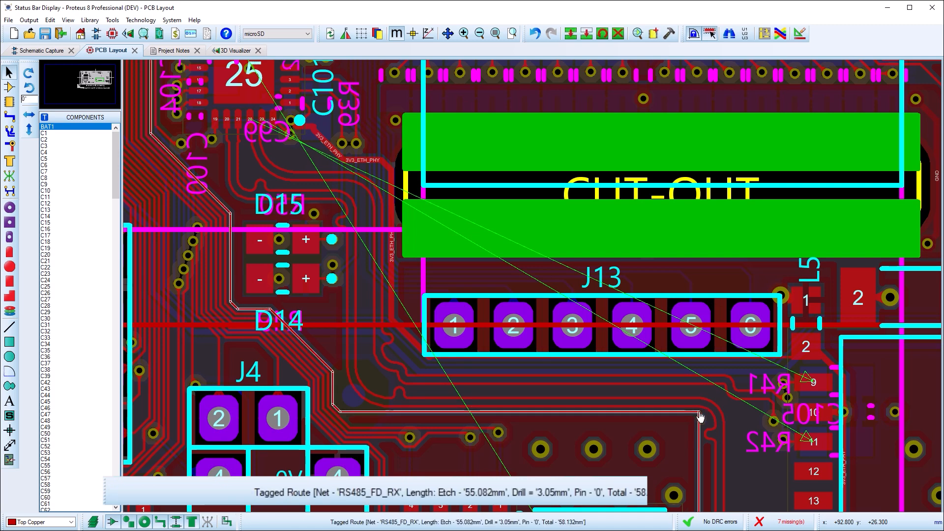